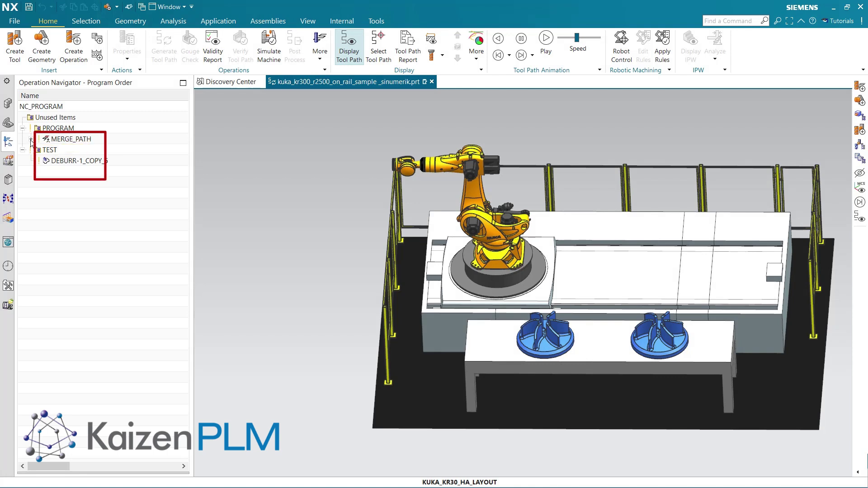
Step: Expand MERGE_PATH and set its twelve deburr-blade operations to merge By Concatenation
{"action": "left_click", "coordinate": [30, 139]}
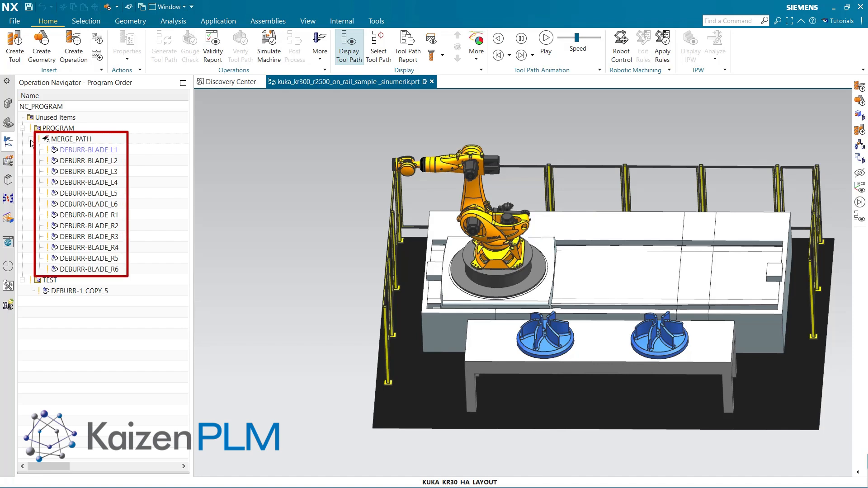
{"action": "double_click", "coordinate": [58, 139]}
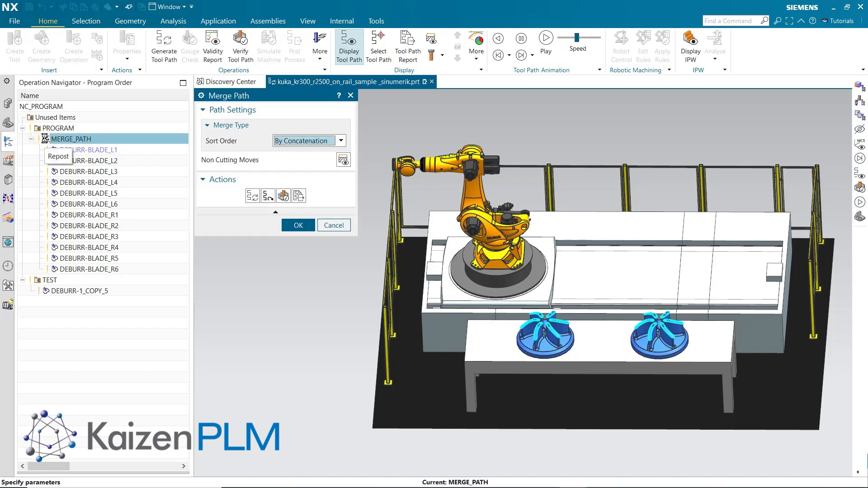
{"action": "left_click", "coordinate": [340, 141]}
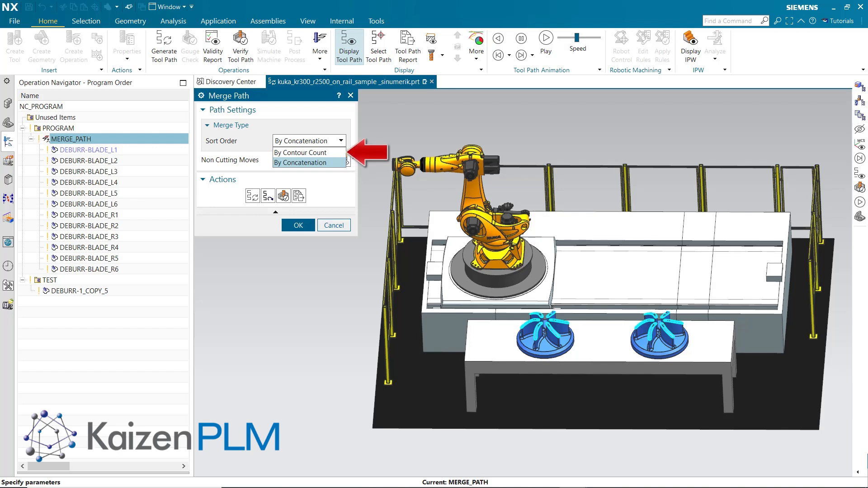
{"action": "left_click", "coordinate": [309, 163]}
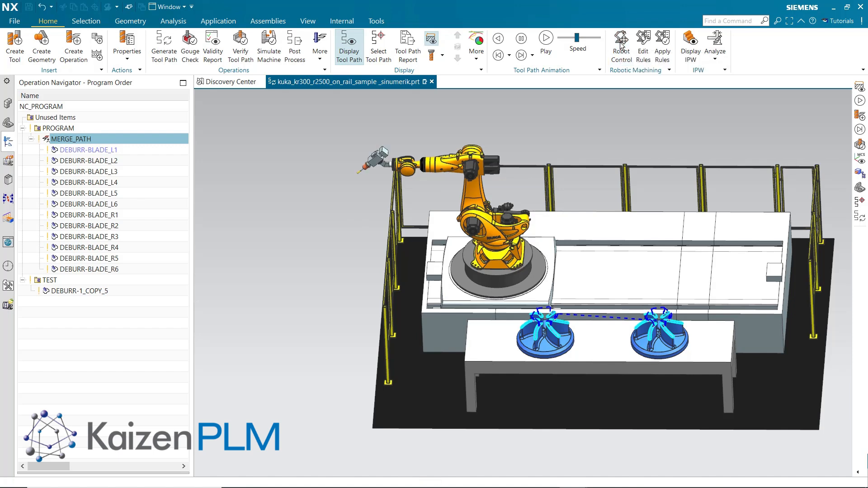
{"action": "left_click", "coordinate": [622, 41]}
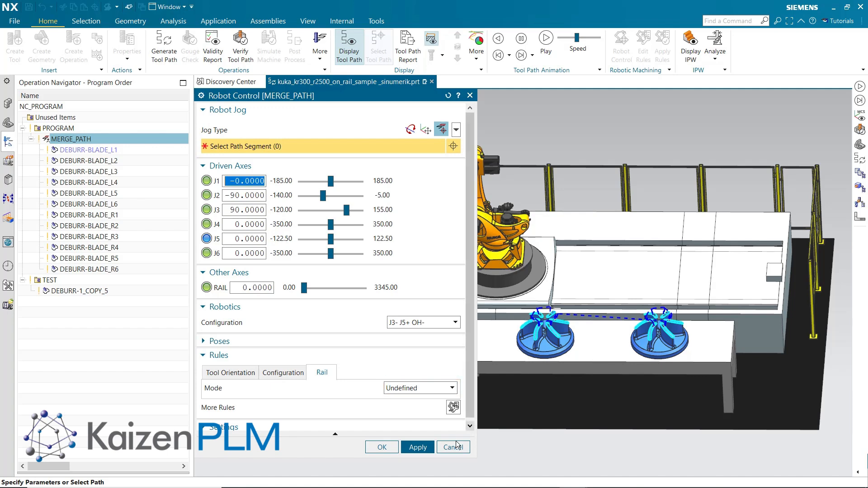
{"action": "left_click", "coordinate": [453, 447]}
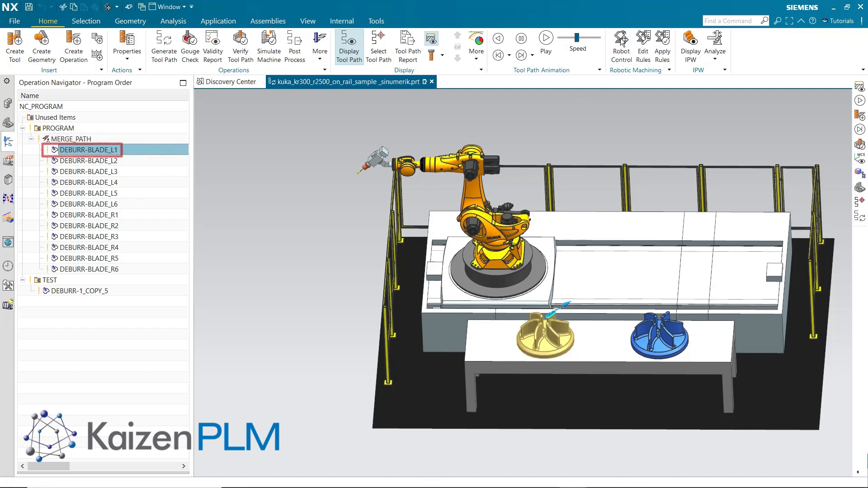
{"action": "left_click", "coordinate": [621, 40]}
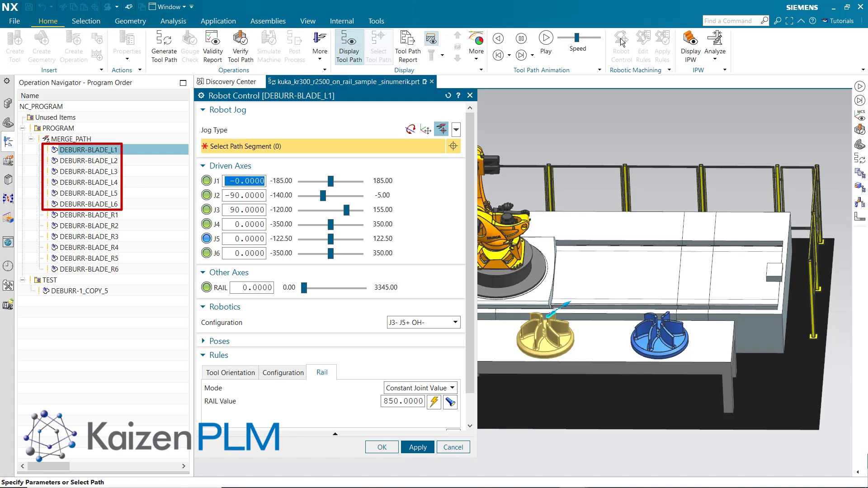
{"action": "left_click", "coordinate": [402, 402]}
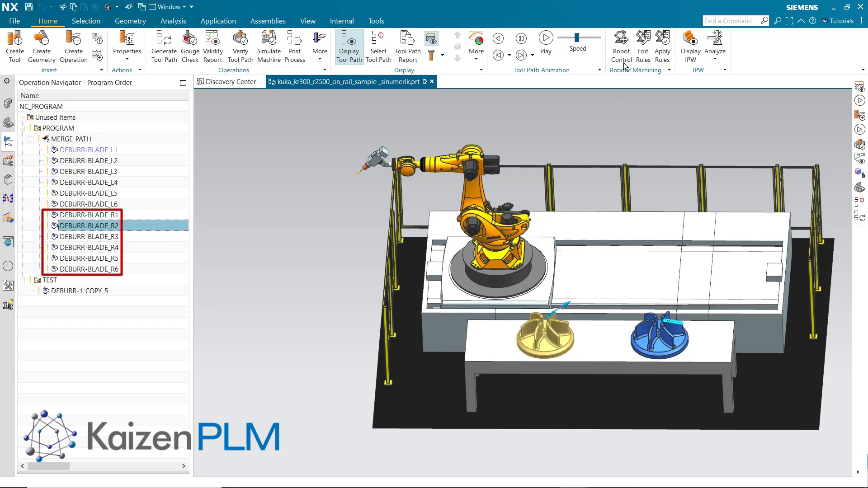
{"action": "left_click", "coordinate": [622, 38]}
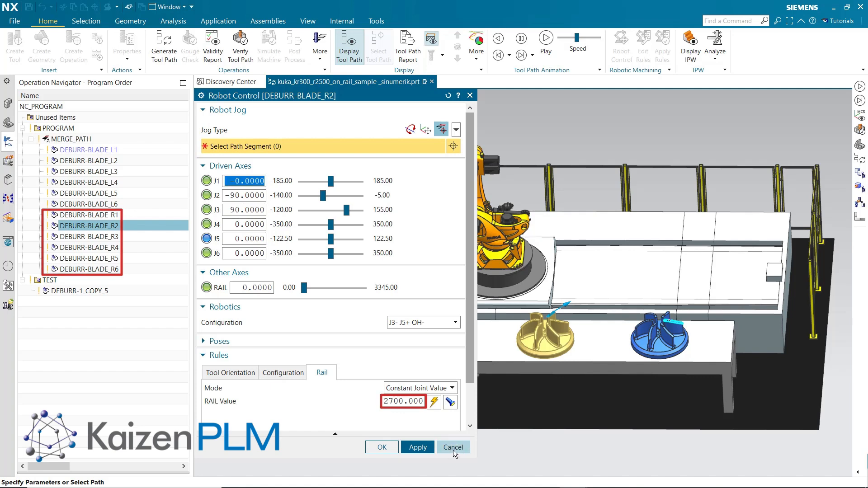
{"action": "left_click", "coordinate": [454, 447]}
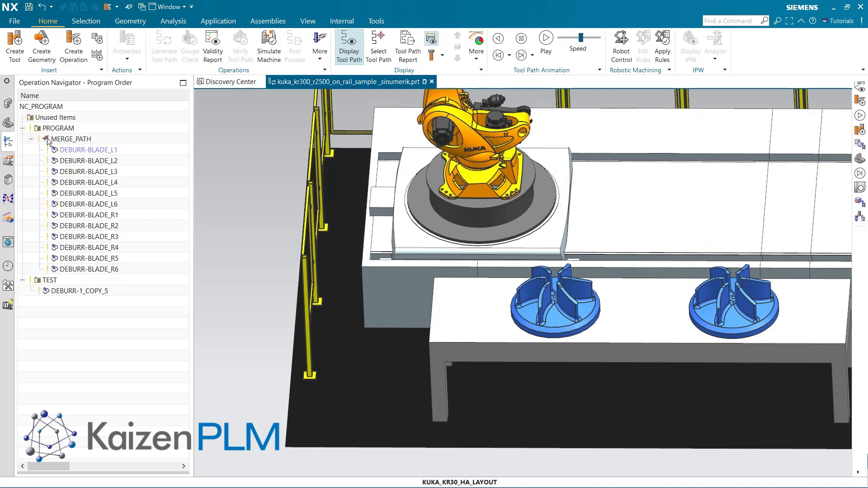
{"action": "left_click", "coordinate": [70, 138]}
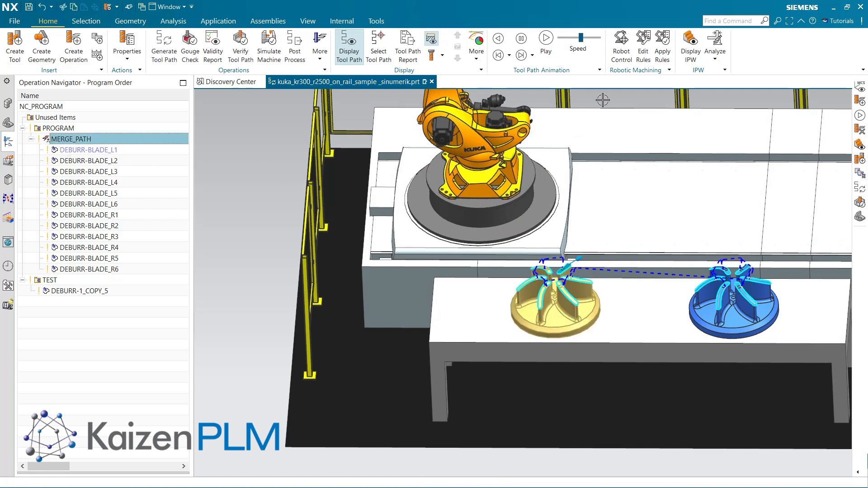
{"action": "left_click", "coordinate": [621, 38]}
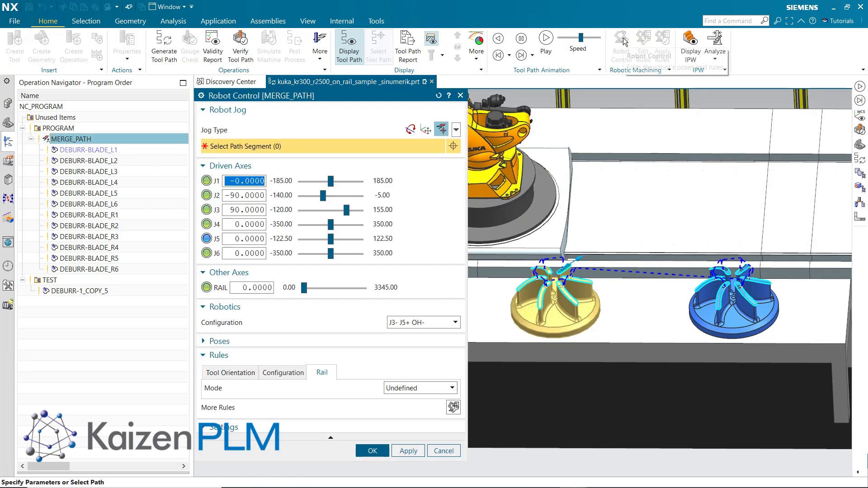
{"action": "left_click", "coordinate": [546, 37]}
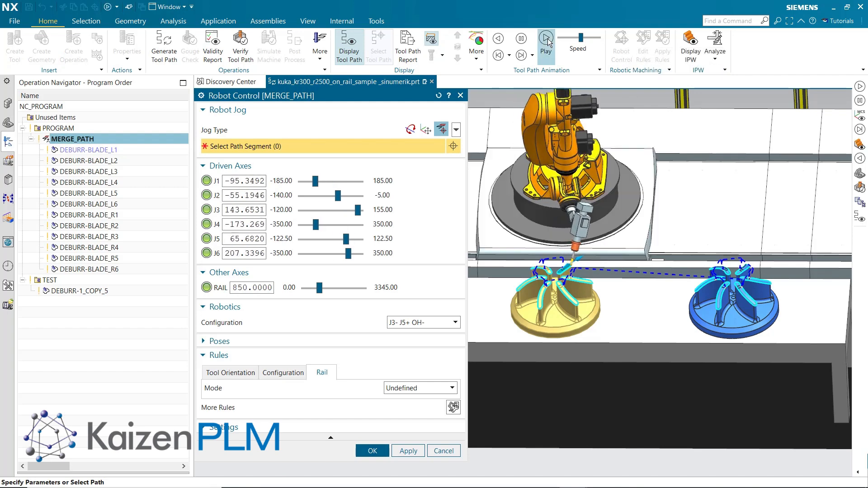
{"action": "left_click", "coordinate": [545, 38]}
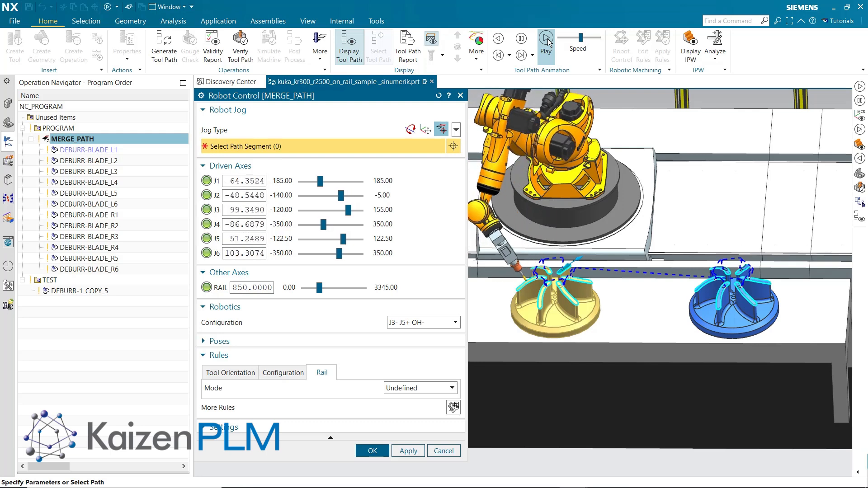
{"action": "left_click", "coordinate": [545, 38]}
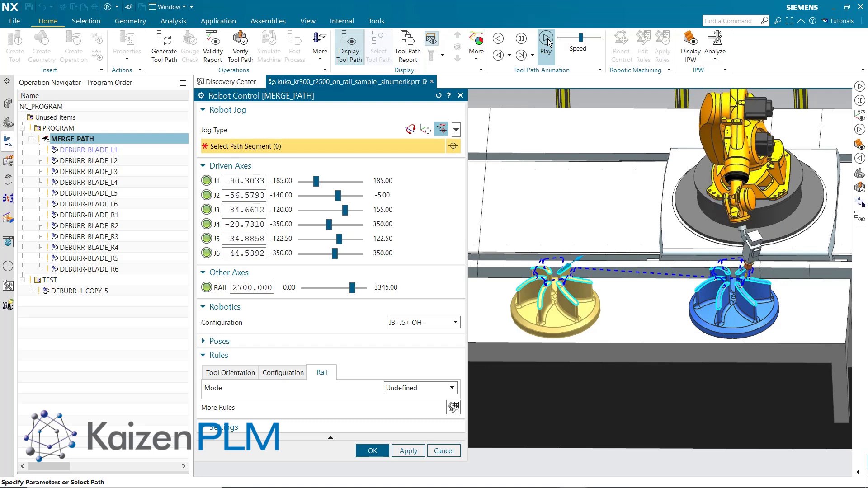
{"action": "left_click", "coordinate": [546, 39]}
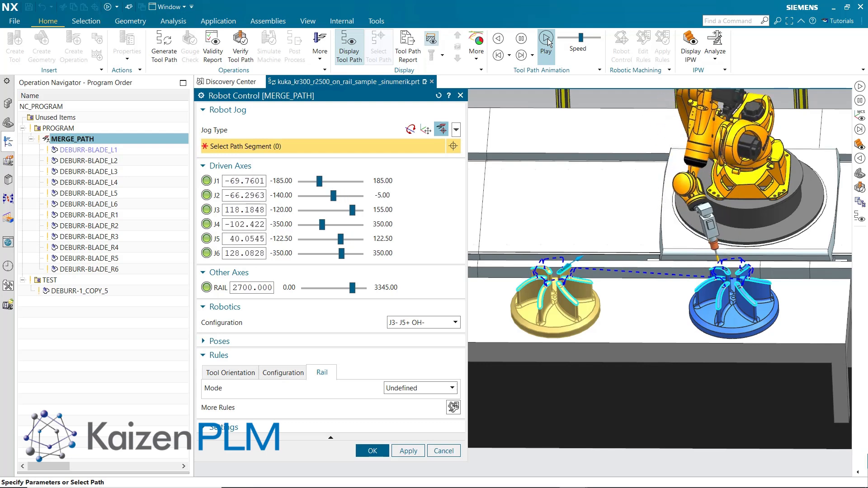
{"action": "left_click", "coordinate": [546, 38]}
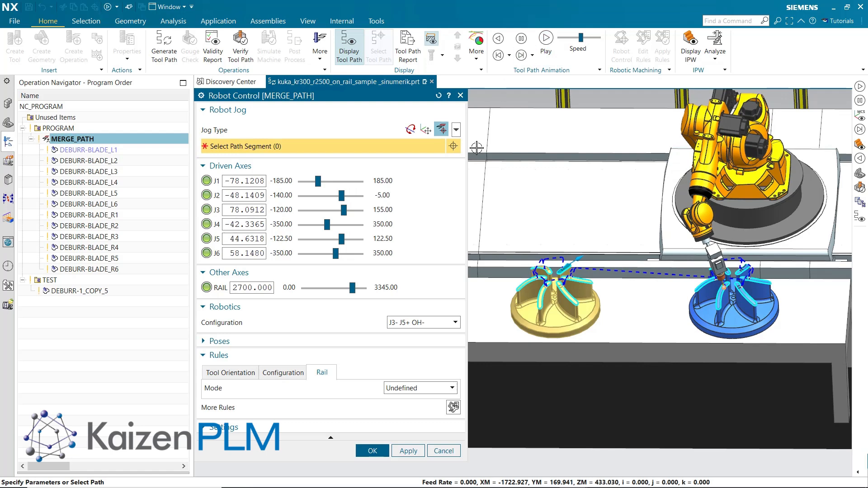
{"action": "left_click", "coordinate": [444, 451]}
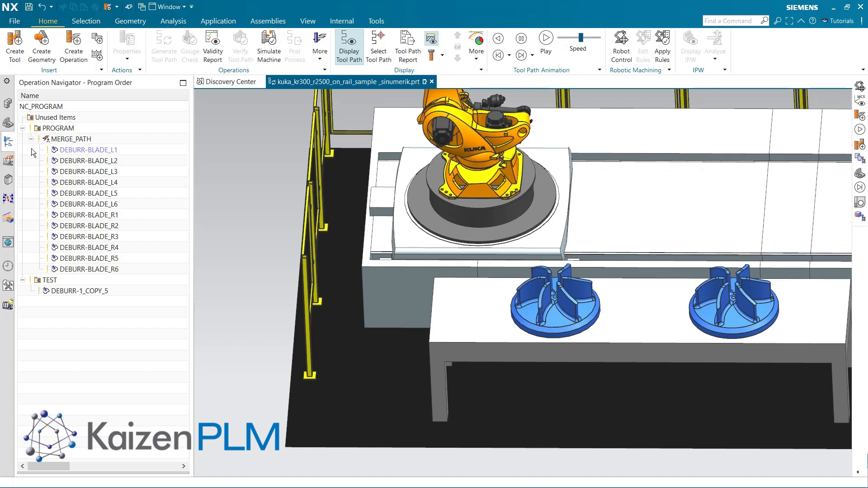
Step: Regenerate the merged deburring path and apply robot rules, accepting validation both times
{"action": "left_click", "coordinate": [71, 139]}
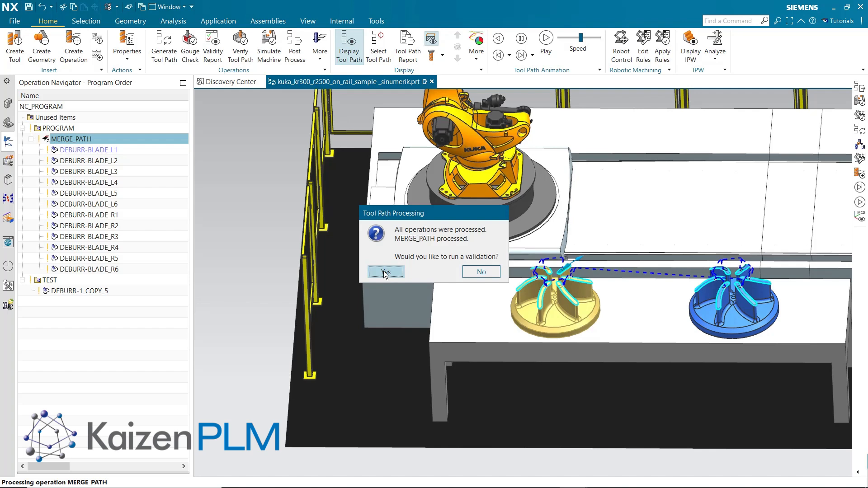
{"action": "left_click", "coordinate": [385, 272]}
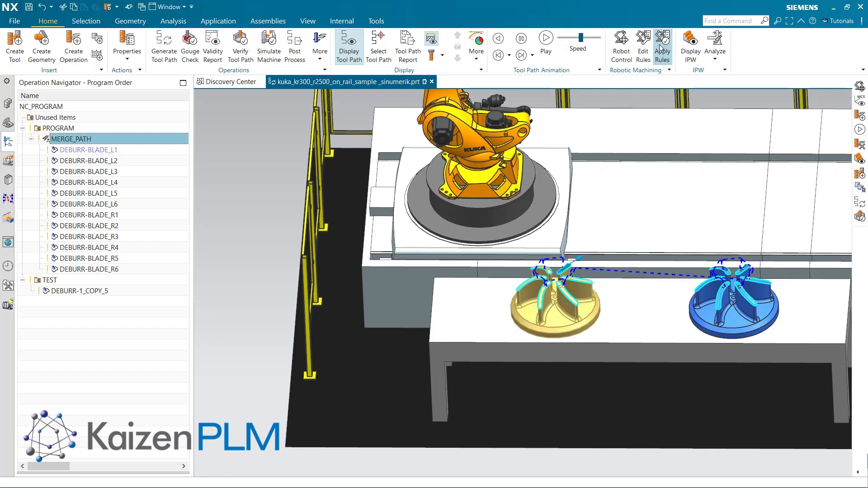
{"action": "left_click", "coordinate": [662, 39]}
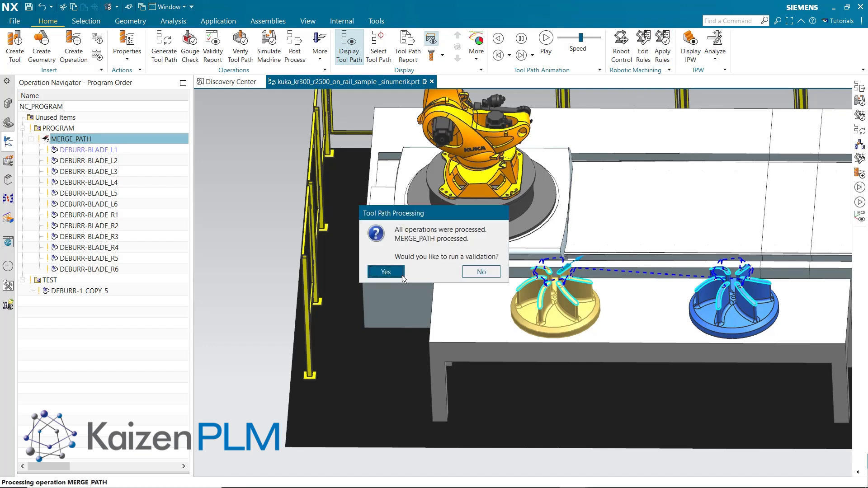
{"action": "left_click", "coordinate": [385, 272]}
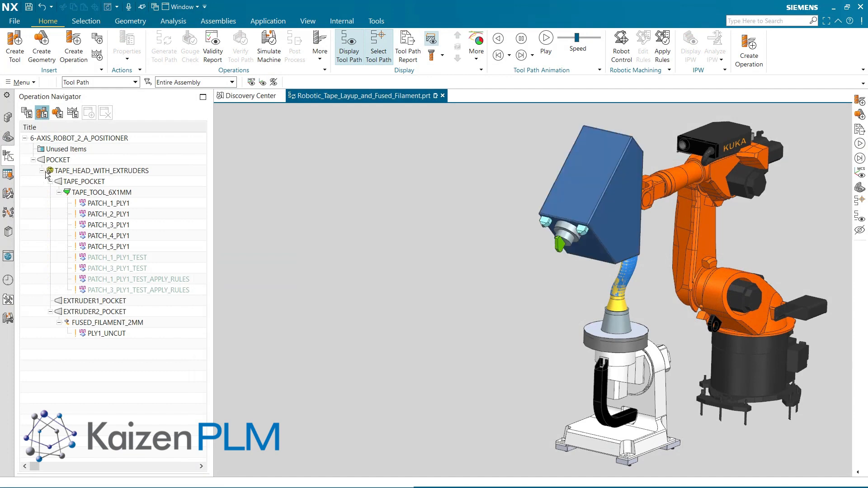
Step: Show the tape layup part in Program Order View and select MERGE_PATH_ADDITIVE_PLY_1
{"action": "left_click", "coordinate": [102, 170]}
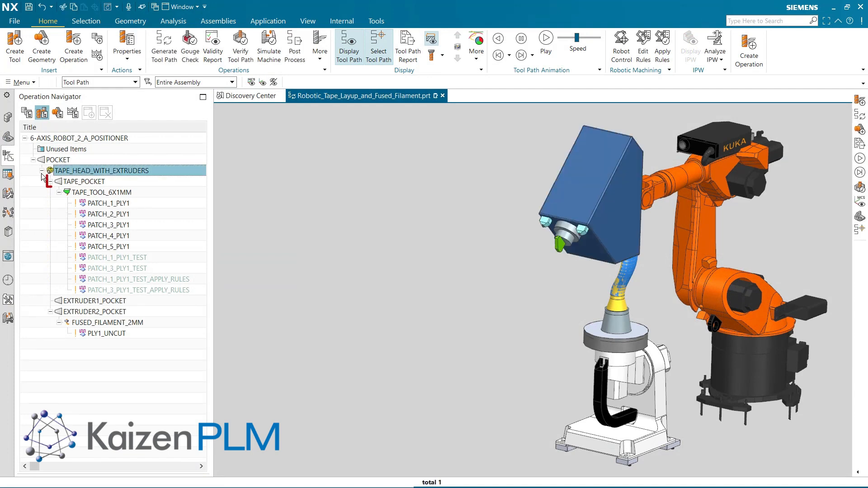
{"action": "left_click", "coordinate": [83, 181]}
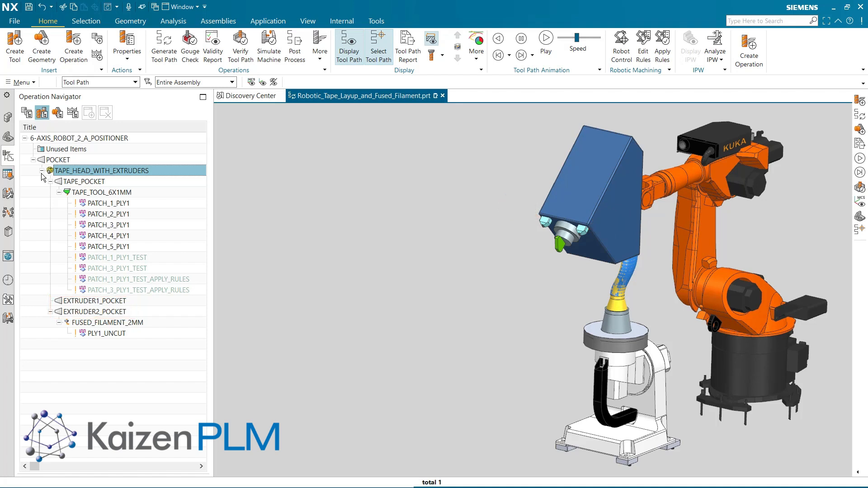
{"action": "mouse_move", "coordinate": [26, 113]}
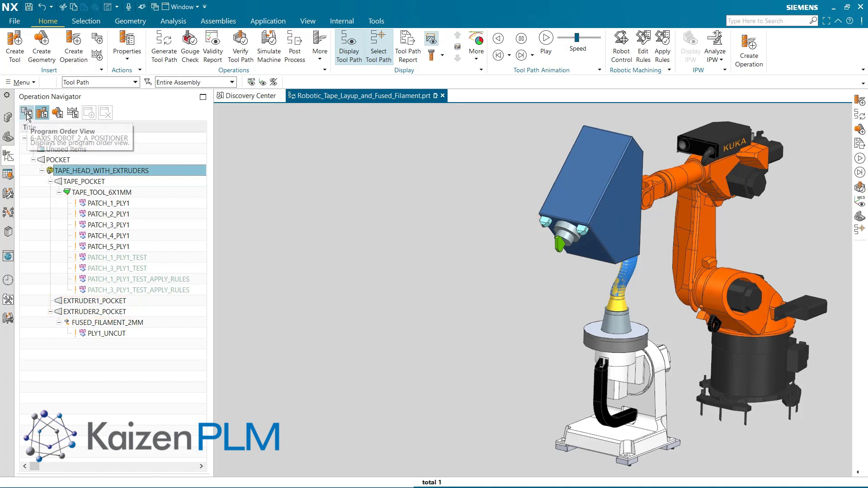
{"action": "left_click", "coordinate": [27, 113]}
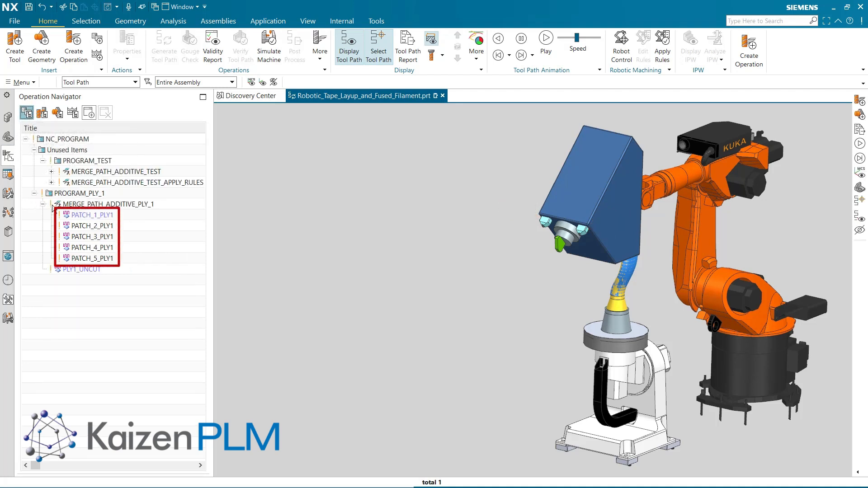
{"action": "left_click", "coordinate": [107, 204]}
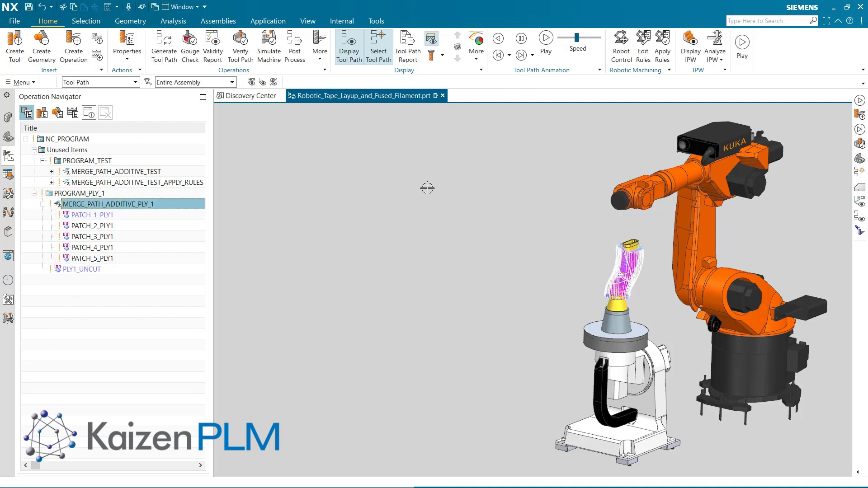
{"action": "left_click", "coordinate": [621, 43]}
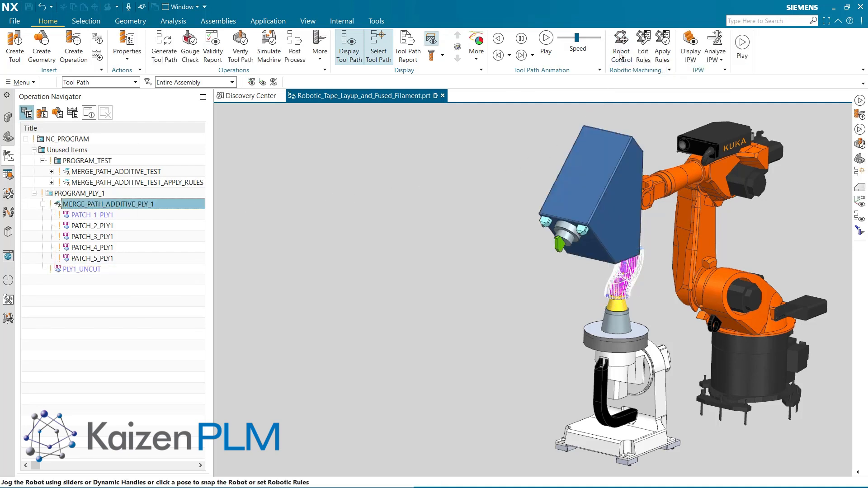
{"action": "left_click", "coordinate": [621, 41]}
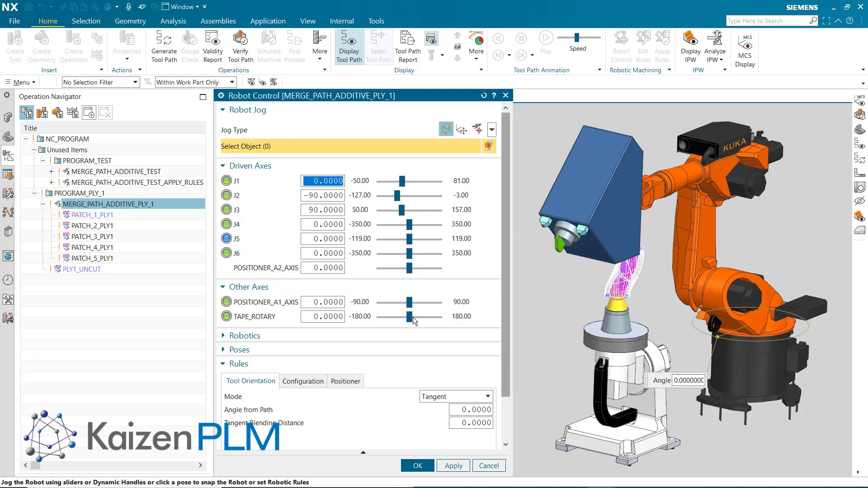
{"action": "left_click_drag", "start_coordinate": [409, 316], "coordinate": [390, 318]}
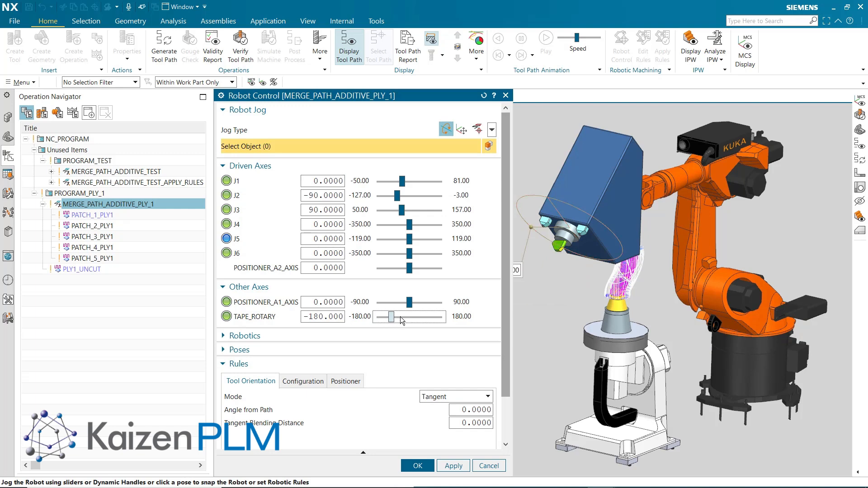
{"action": "left_click_drag", "start_coordinate": [392, 316], "coordinate": [411, 316]}
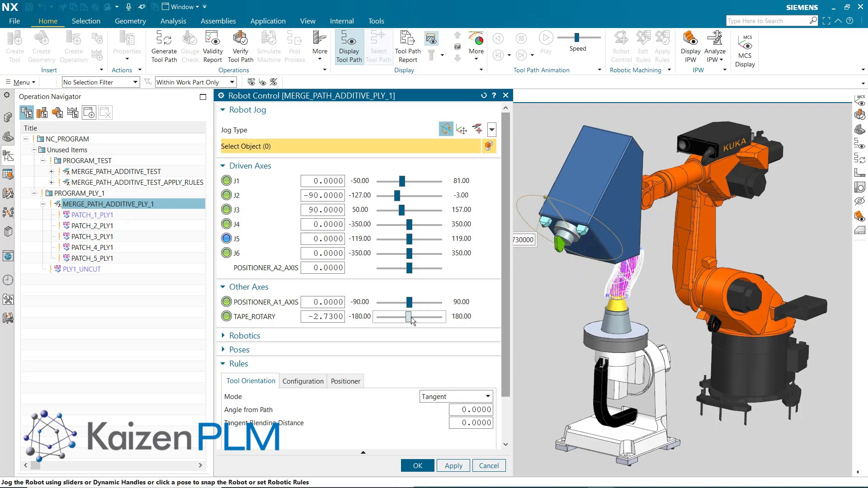
{"action": "left_click_drag", "start_coordinate": [412, 316], "coordinate": [404, 316]}
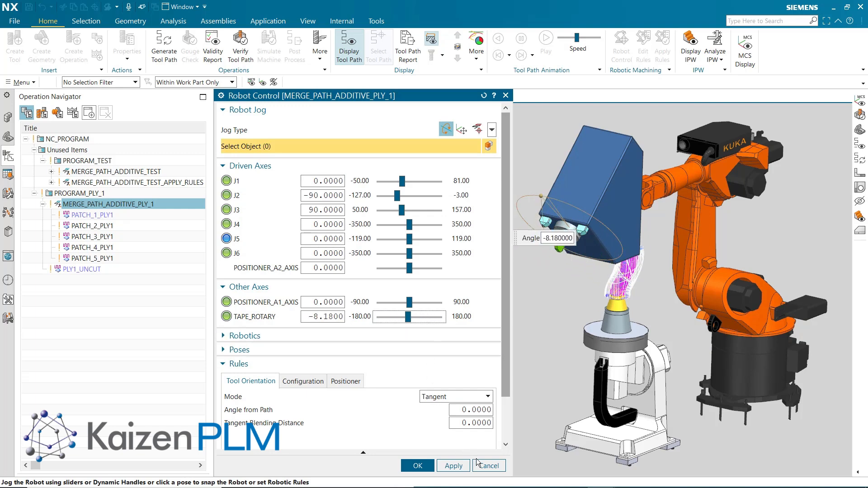
{"action": "left_click", "coordinate": [489, 466]}
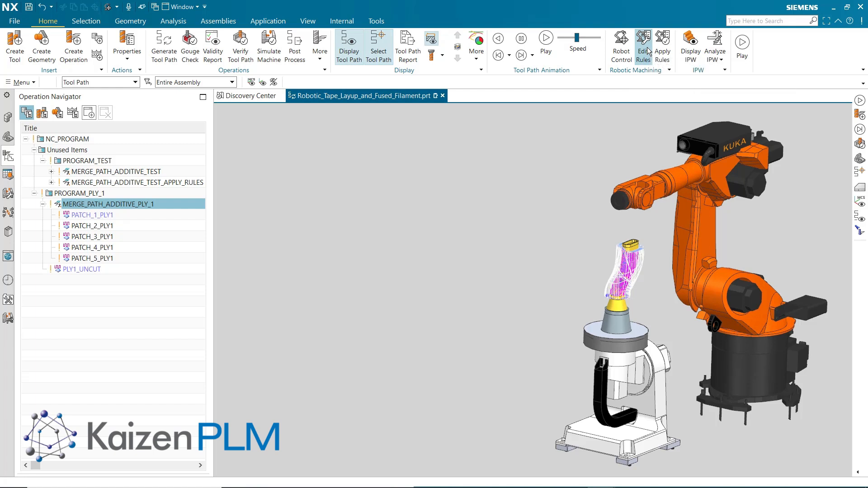
{"action": "left_click", "coordinate": [643, 40]}
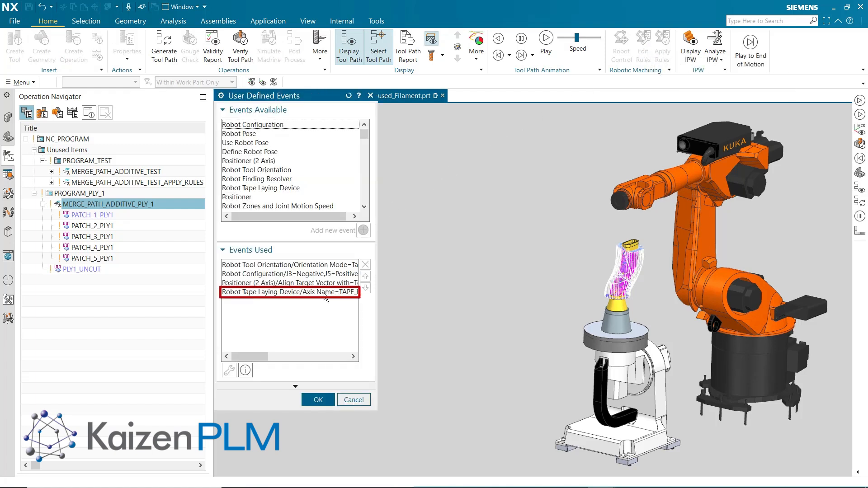
{"action": "double_click", "coordinate": [289, 292]}
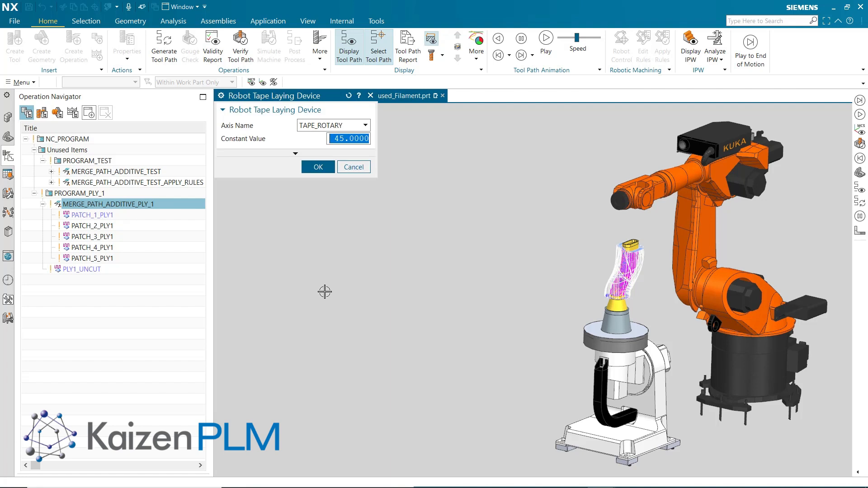
{"action": "left_click", "coordinate": [318, 167]}
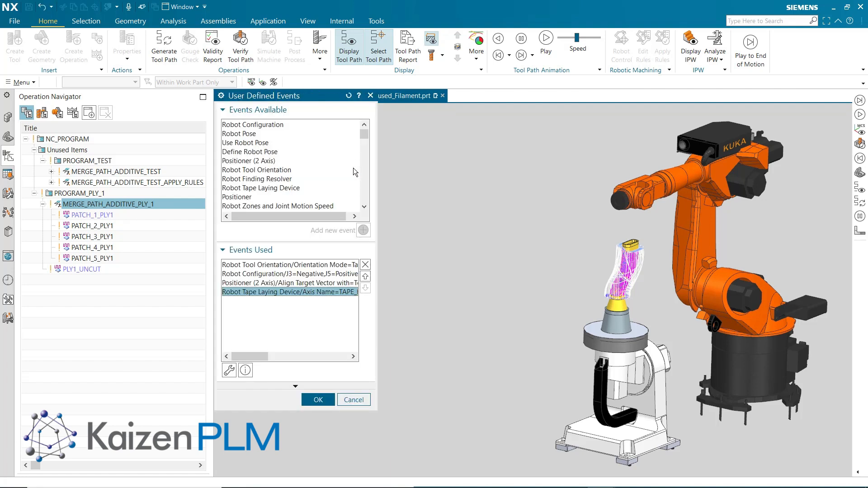
{"action": "mouse_move", "coordinate": [355, 400]}
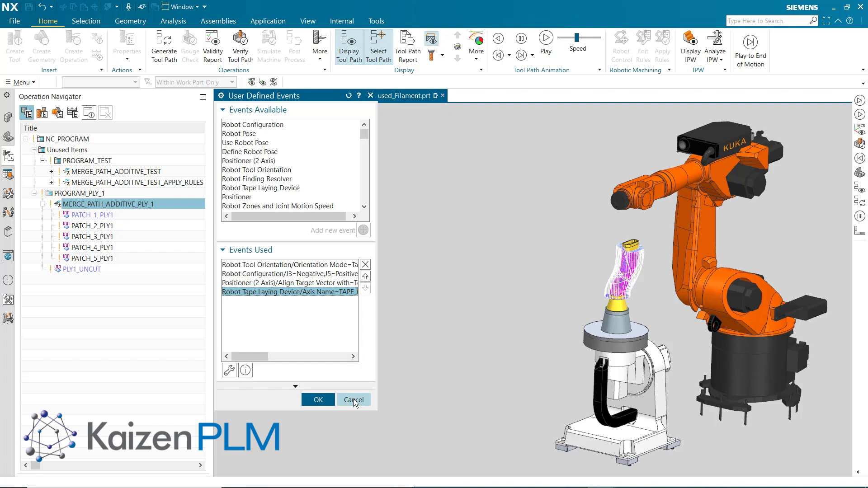
{"action": "left_click", "coordinate": [354, 400]}
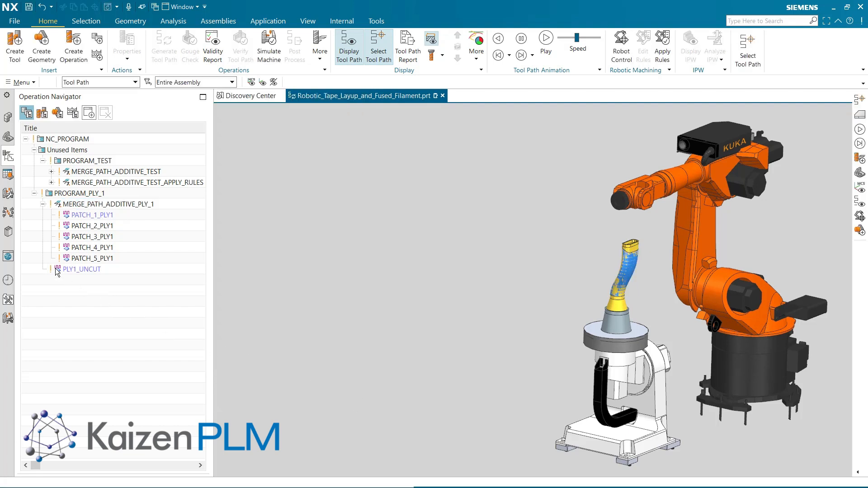
{"action": "left_click", "coordinate": [82, 269]}
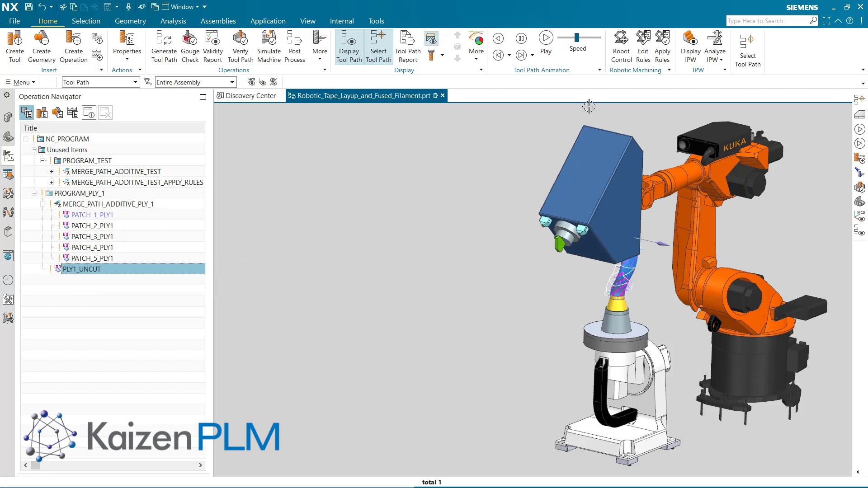
{"action": "left_click", "coordinate": [621, 43]}
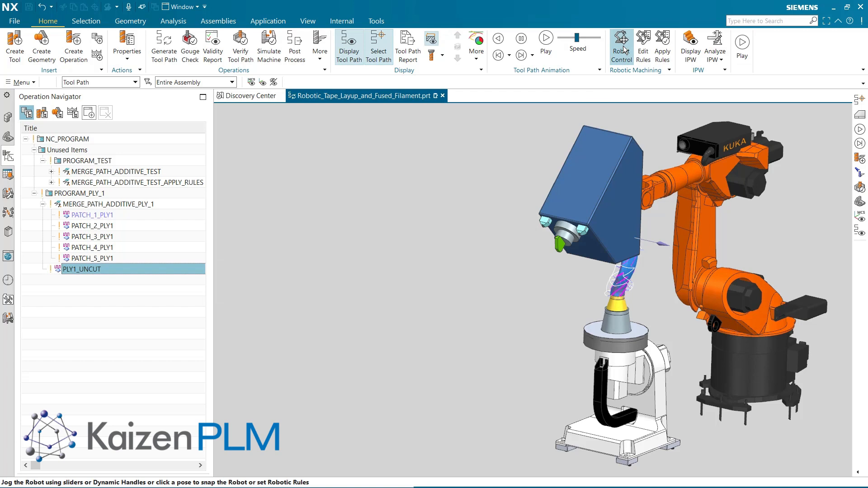
{"action": "left_click", "coordinate": [621, 45]}
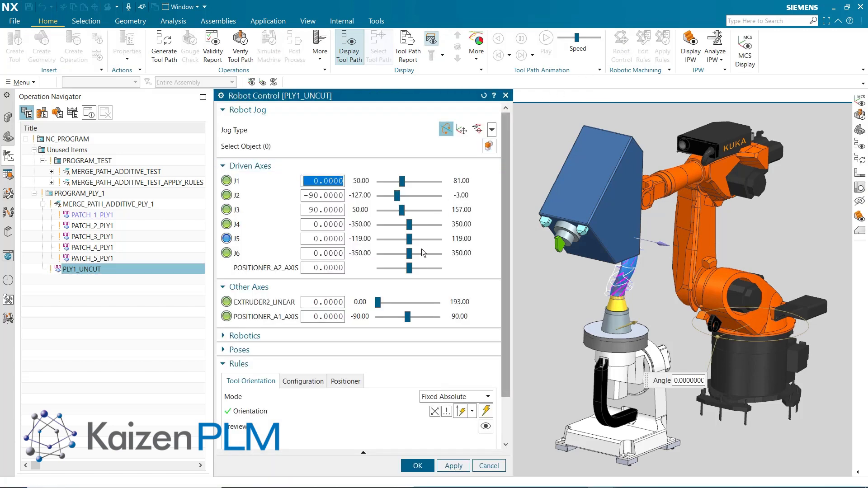
{"action": "left_click_drag", "start_coordinate": [378, 303], "coordinate": [434, 302]}
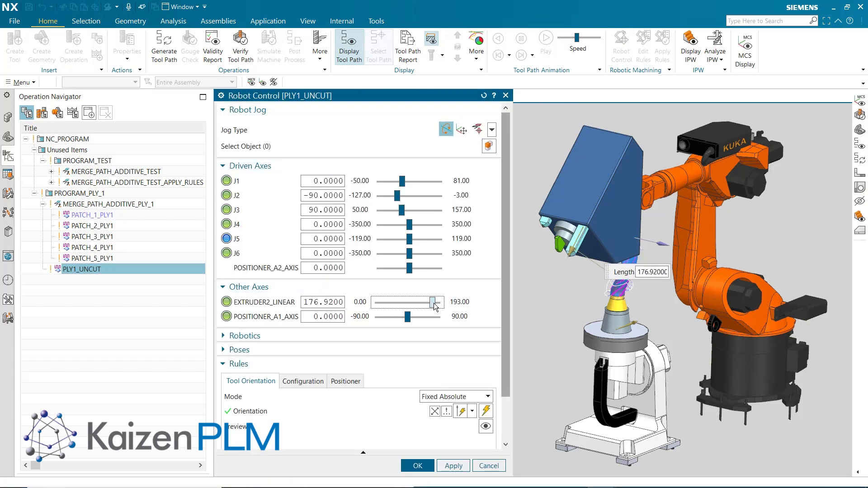
{"action": "left_click_drag", "start_coordinate": [435, 302], "coordinate": [377, 302]}
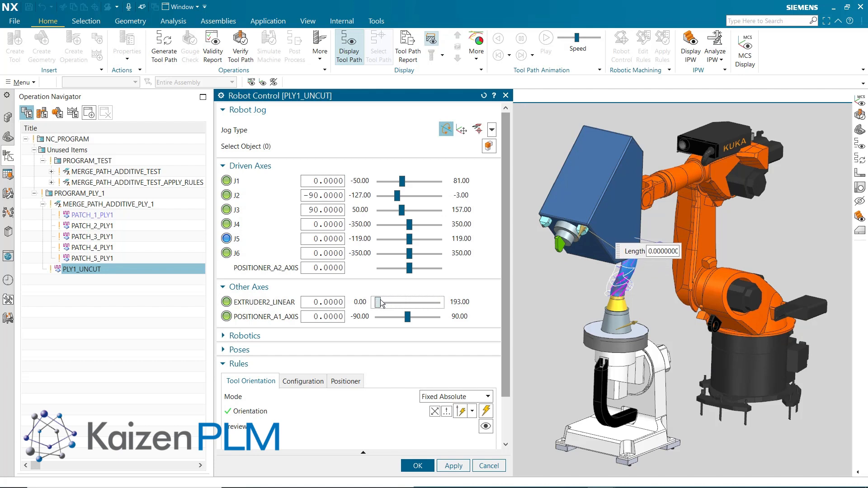
{"action": "left_click_drag", "start_coordinate": [380, 303], "coordinate": [417, 303]}
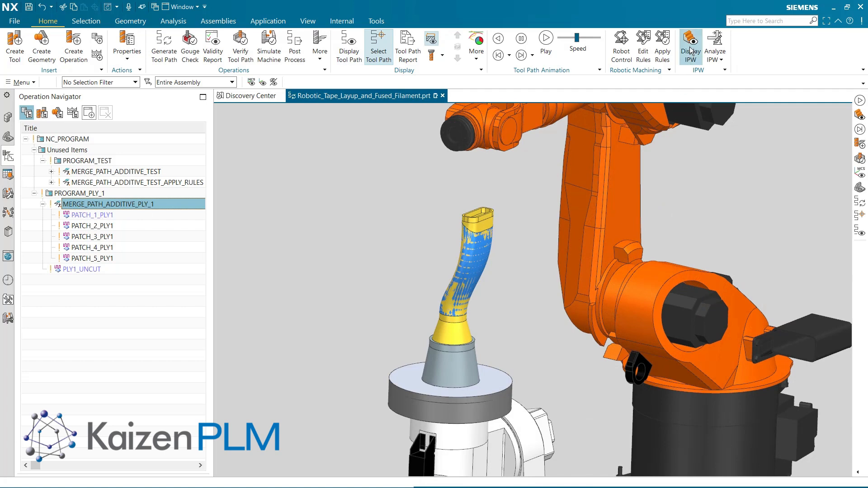
Step: Play the ply 1 tape layup with IPW displayed, then select PLY1_UNCUT
{"action": "left_click", "coordinate": [691, 39]}
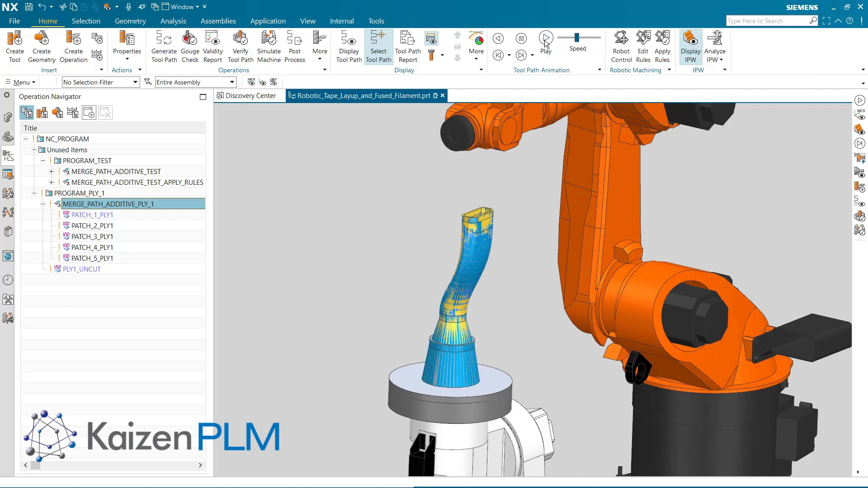
{"action": "left_click", "coordinate": [546, 38]}
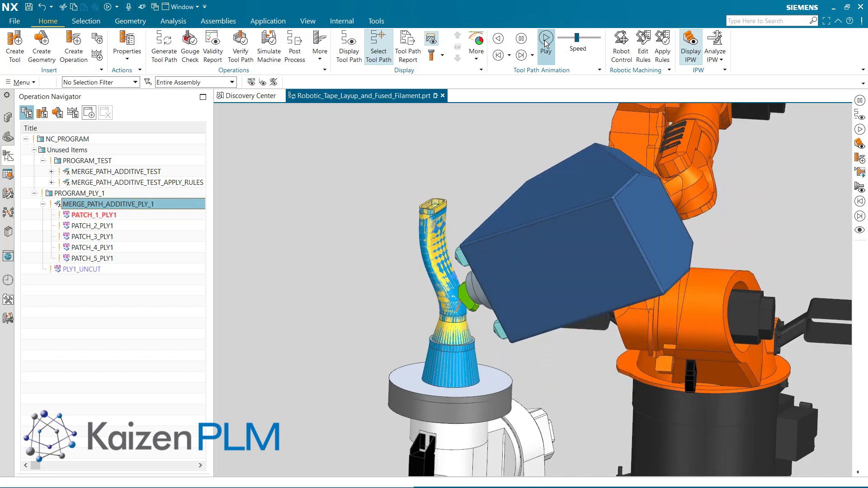
{"action": "left_click", "coordinate": [546, 38]}
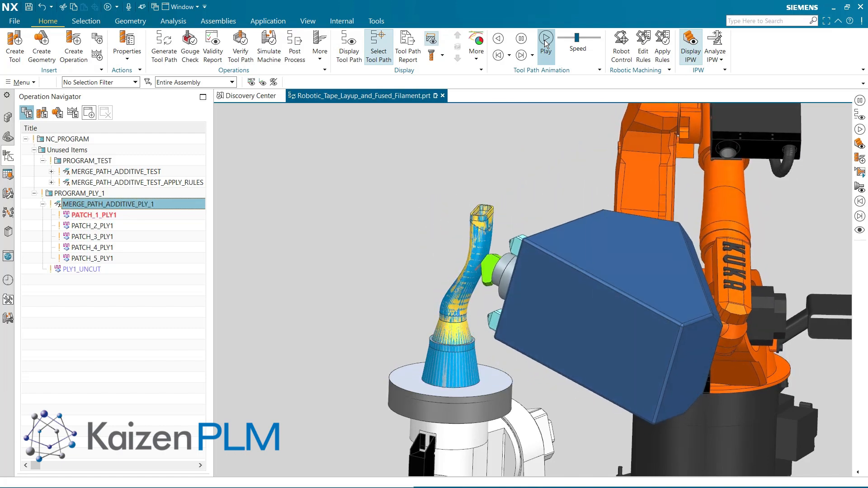
{"action": "left_click", "coordinate": [546, 38]}
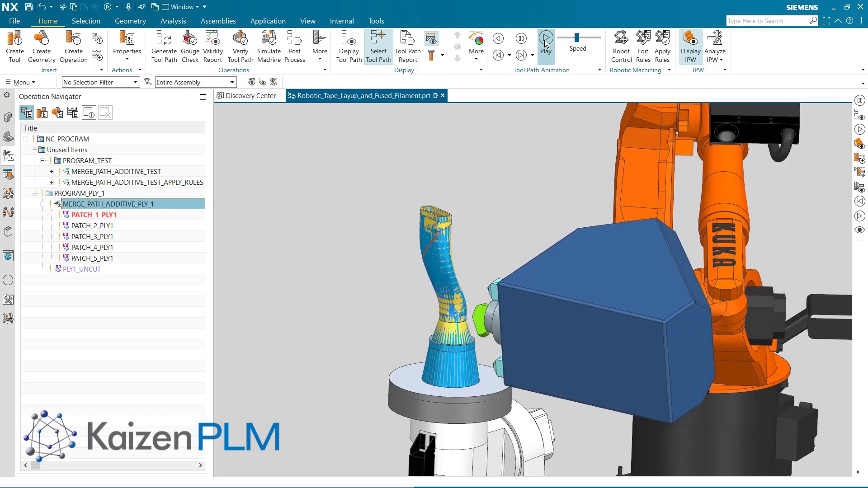
{"action": "left_click", "coordinate": [545, 38]}
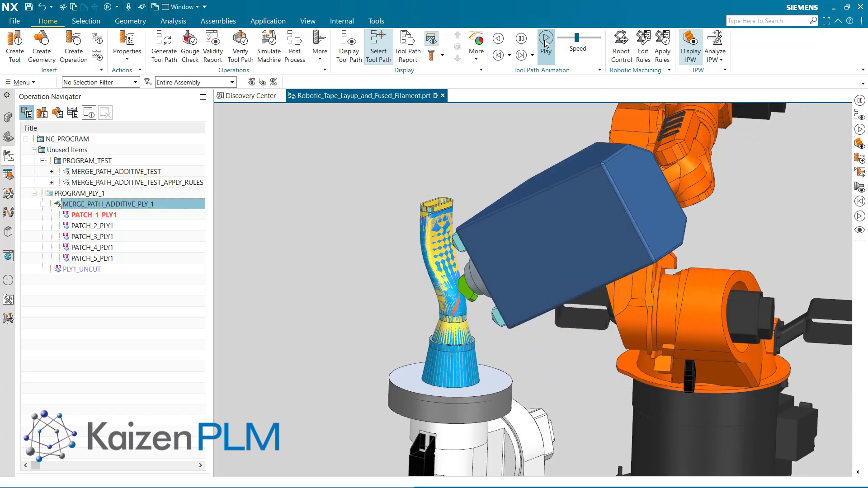
{"action": "left_click", "coordinate": [546, 38]}
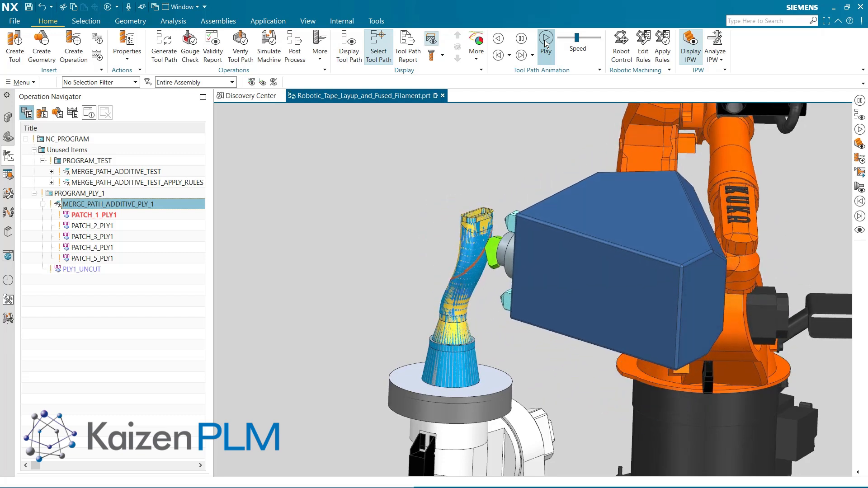
{"action": "left_click", "coordinate": [546, 38]}
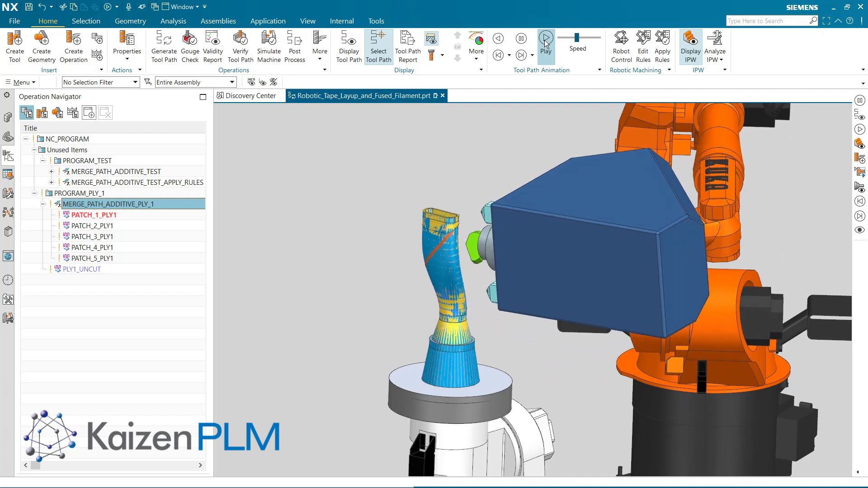
{"action": "left_click", "coordinate": [545, 38]}
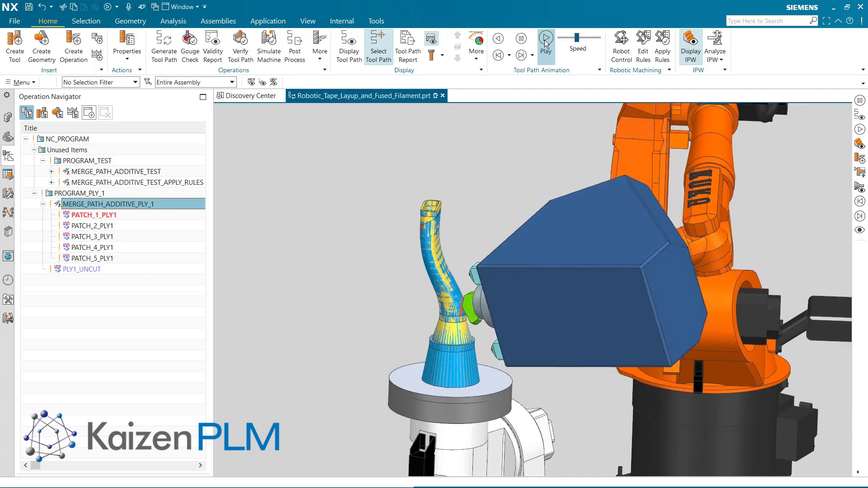
{"action": "left_click", "coordinate": [545, 38]}
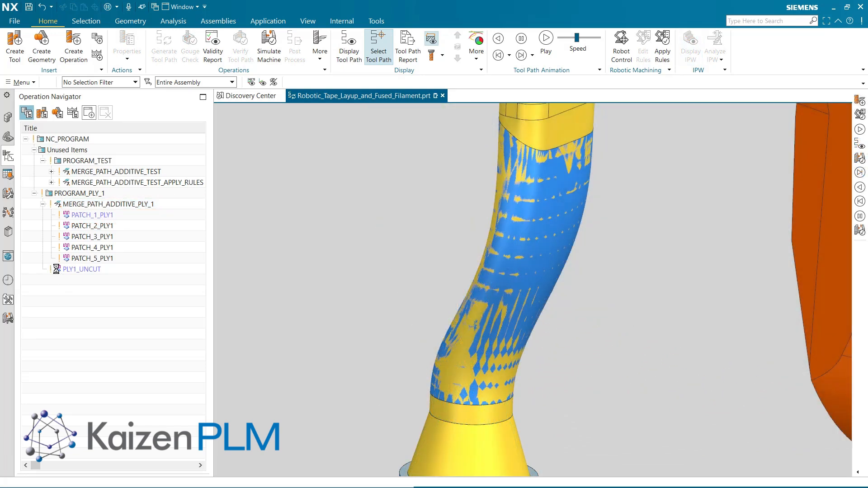
{"action": "left_click", "coordinate": [82, 269]}
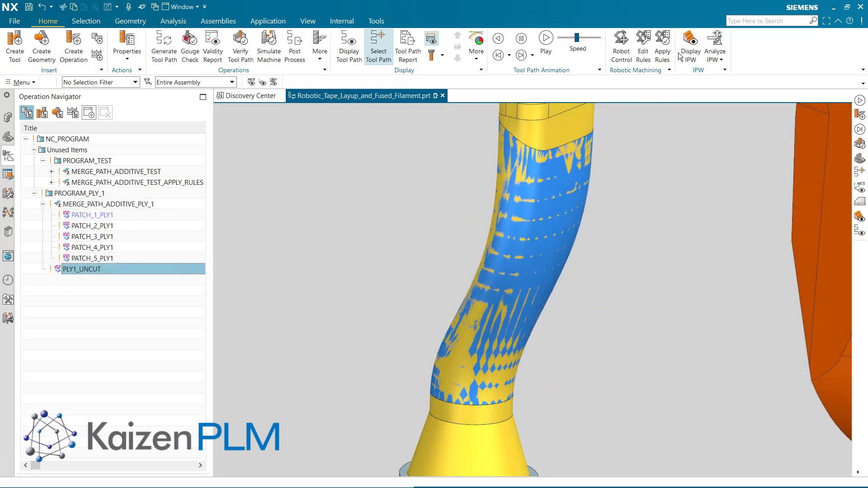